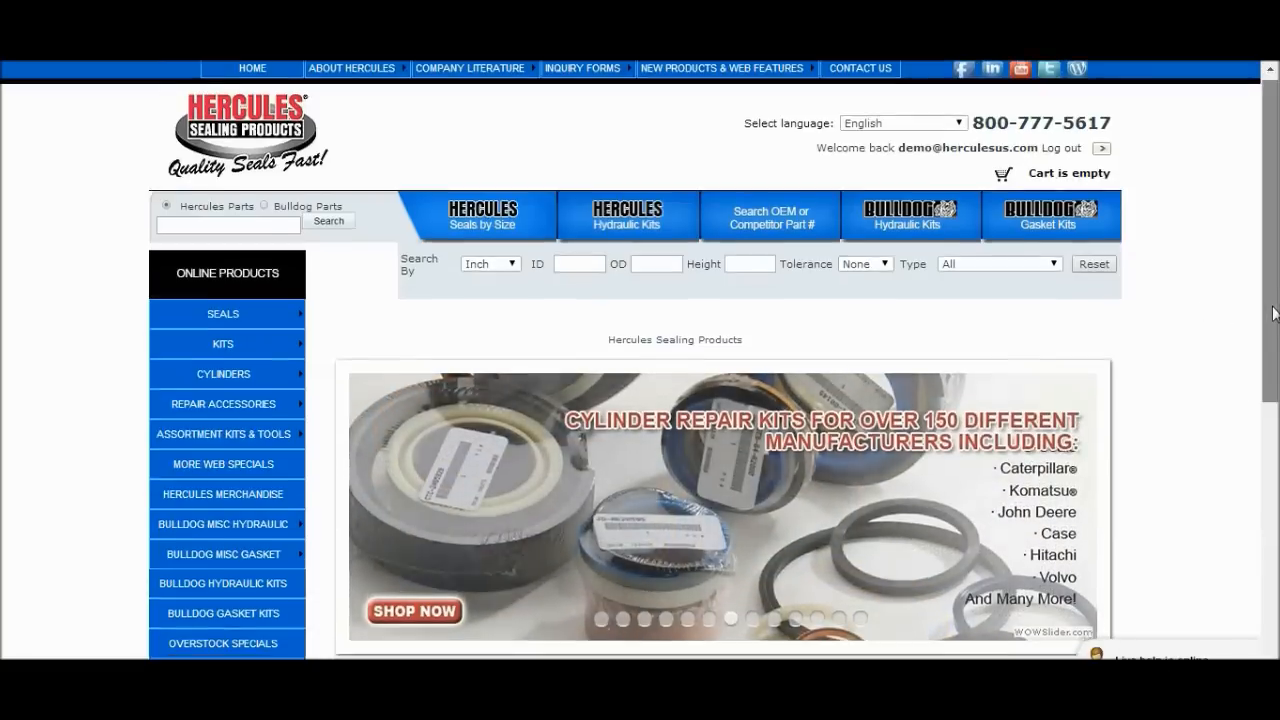
Step: Go to the Quick Order Entry form from the home page sidebar
scroll("down", 3)
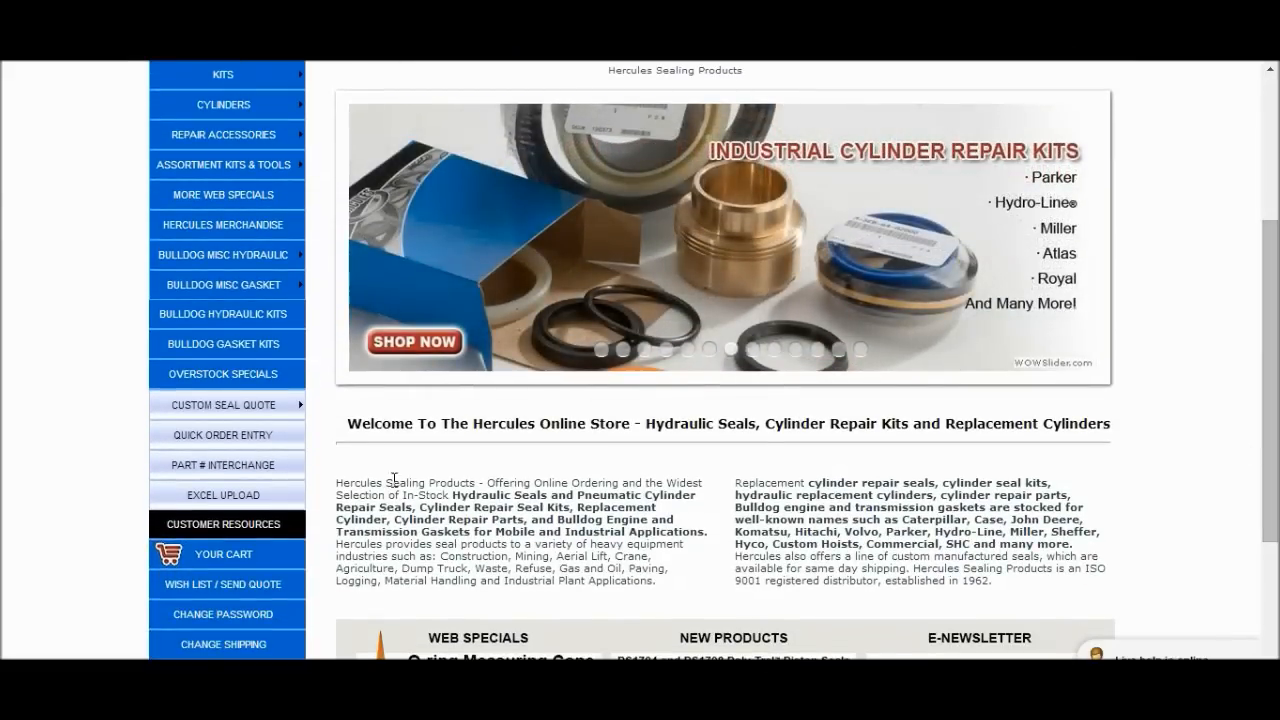
left_click(228, 434)
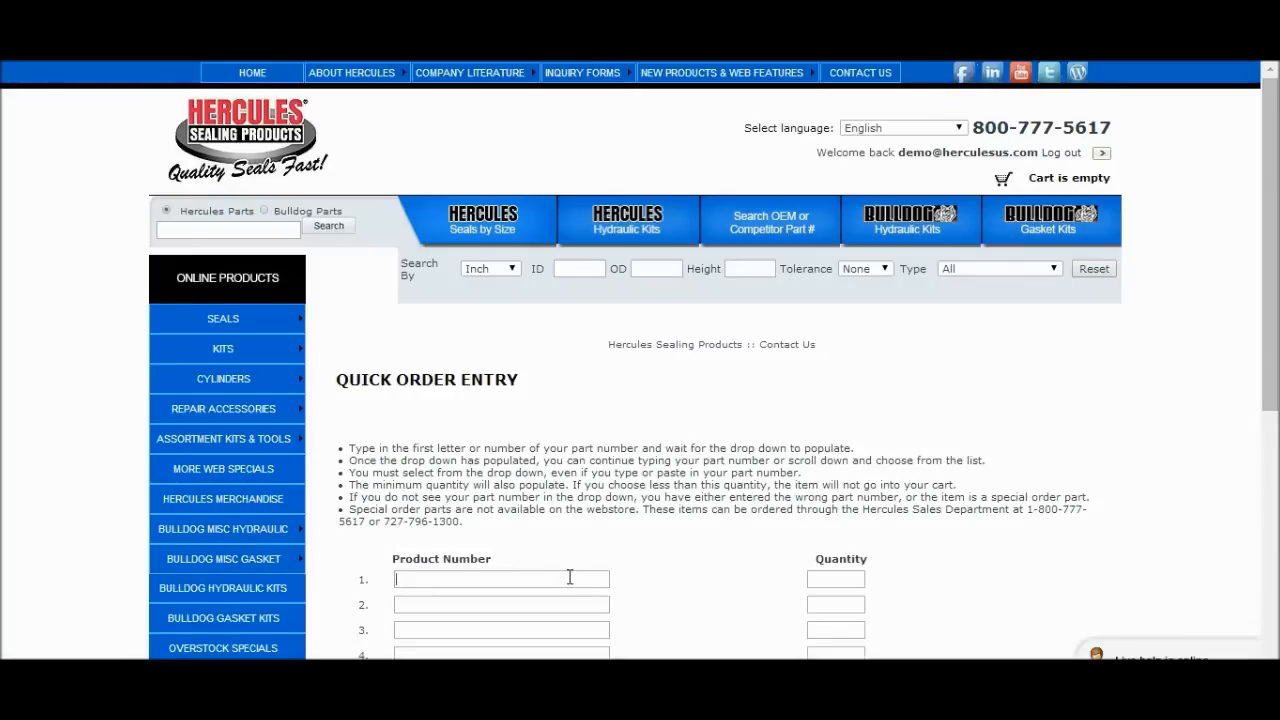
Step: Add part P187-02.500 at quantity 80 to the cart via Quick Order Entry
type("pl")
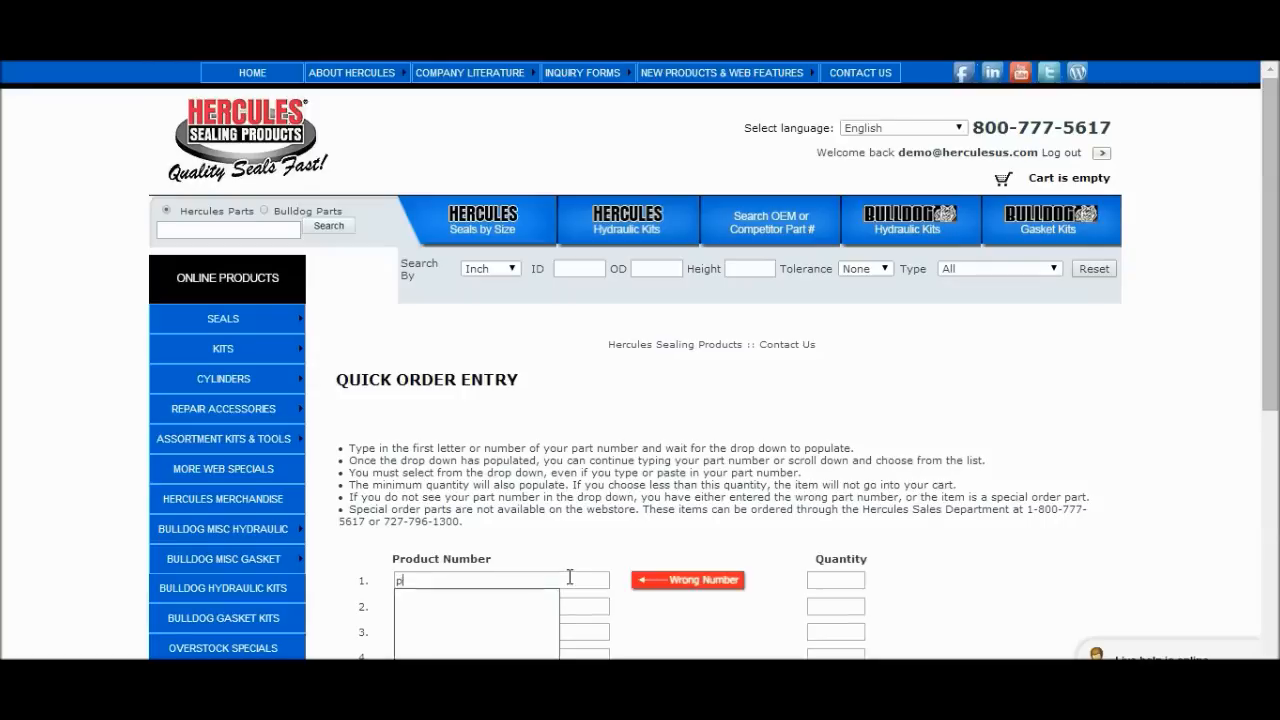
type("187-0")
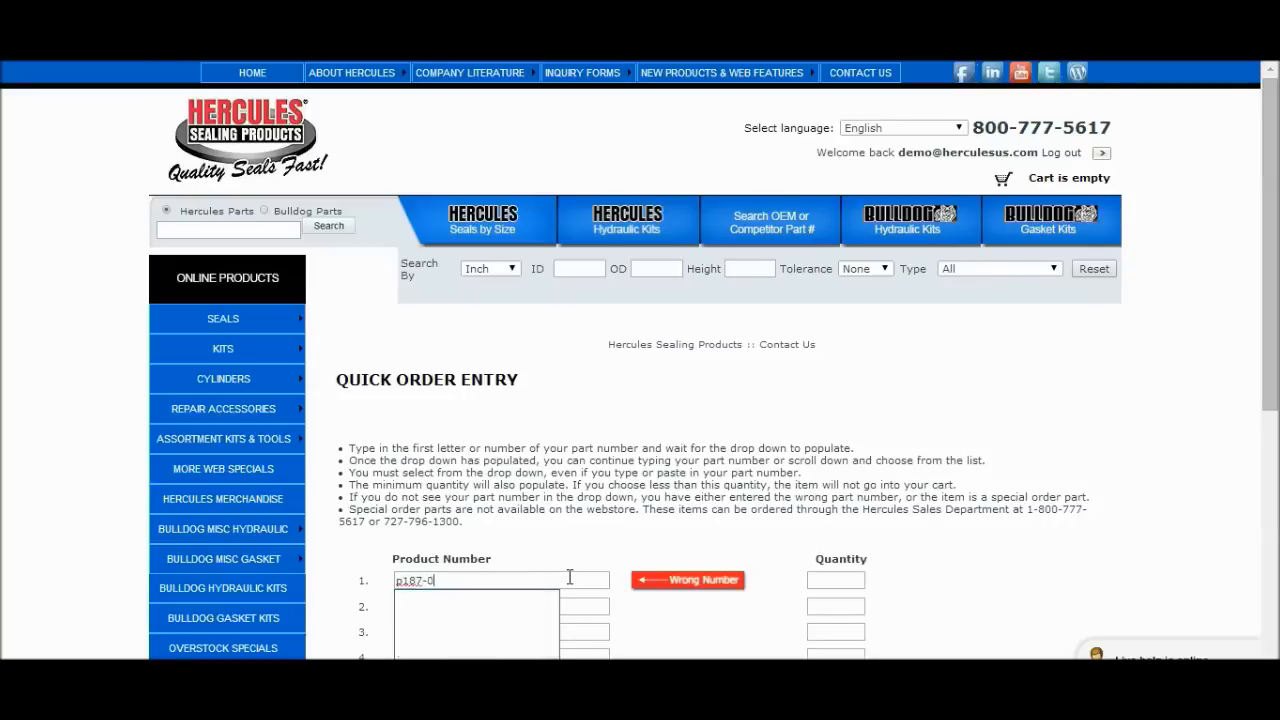
type("2.500")
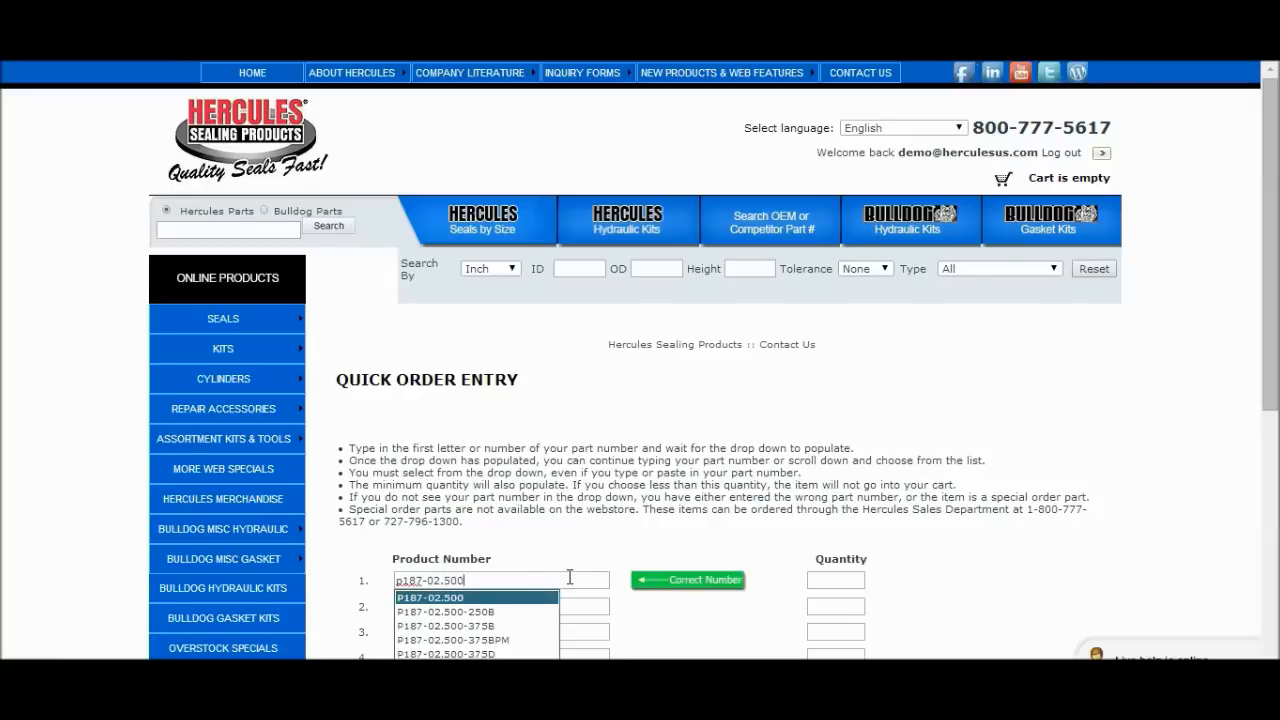
left_click(430, 596)
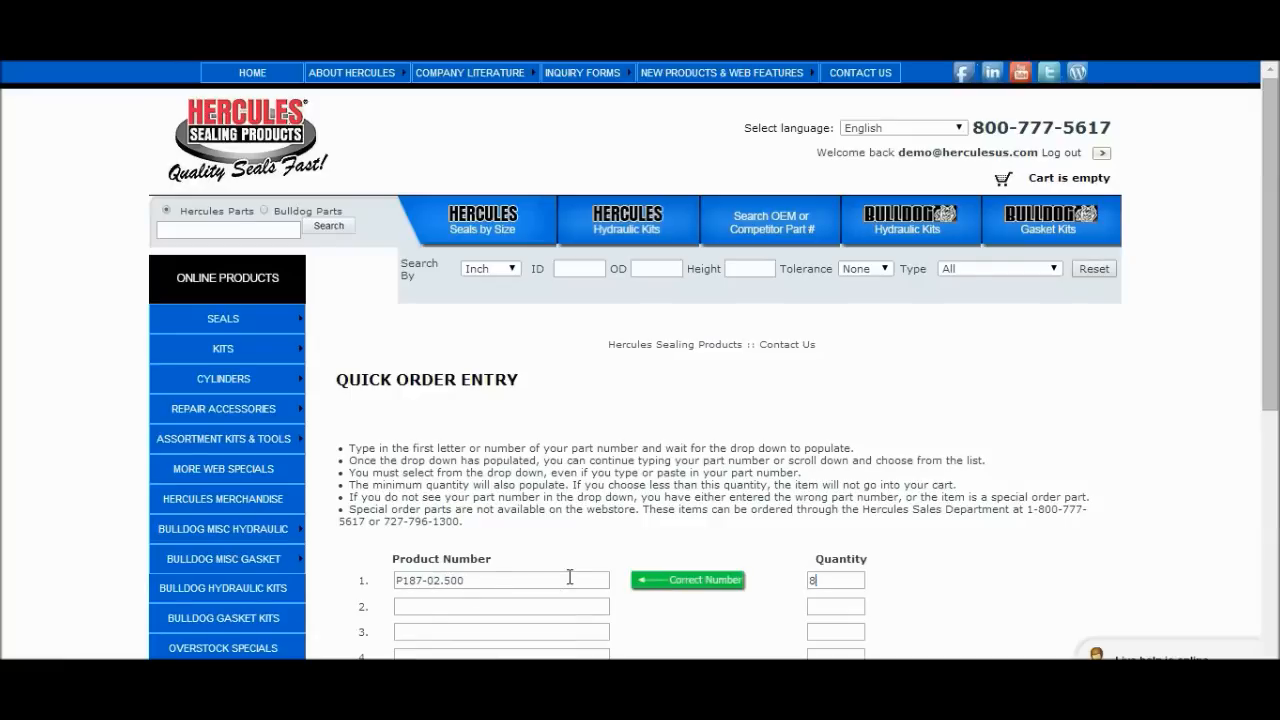
type("0")
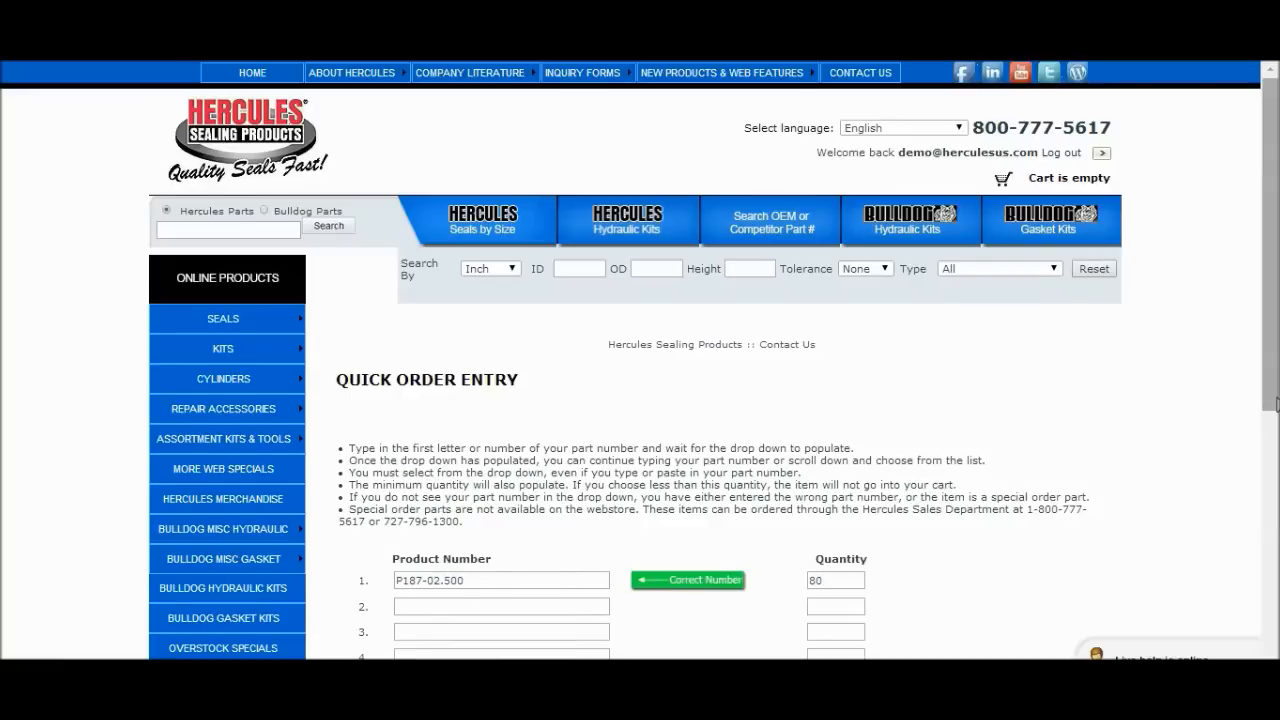
scroll("down", 3)
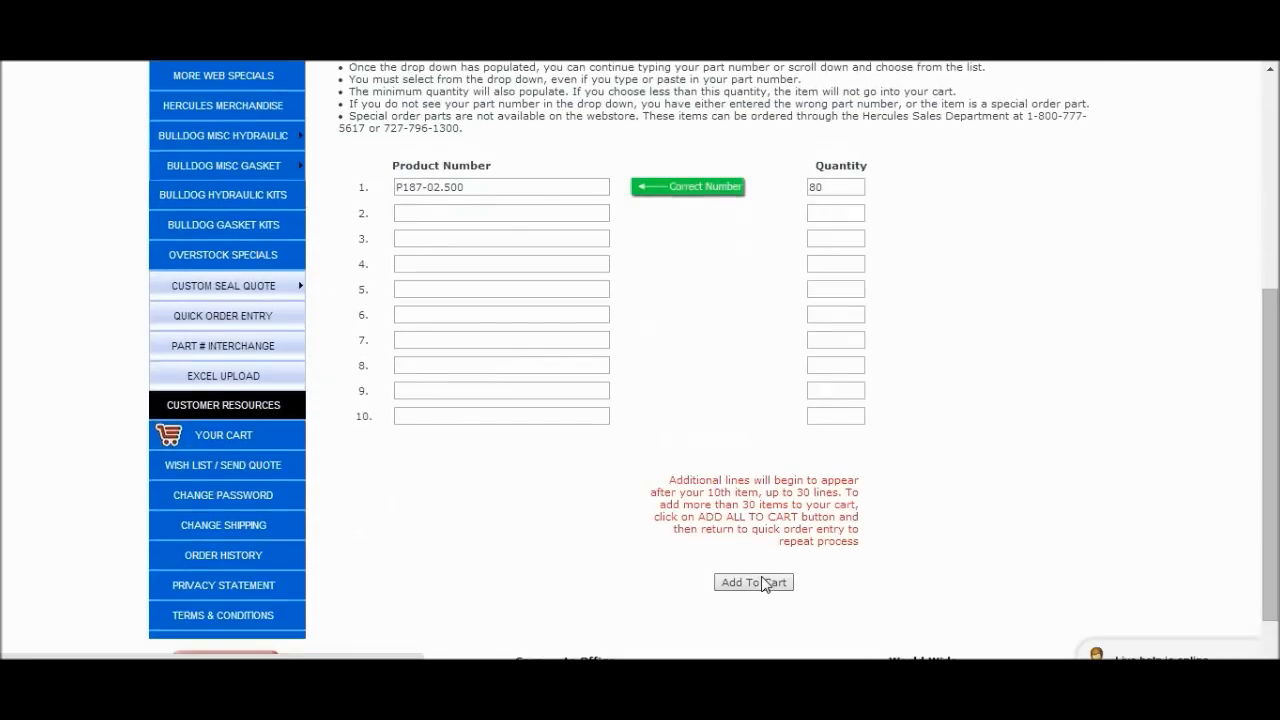
left_click(752, 582)
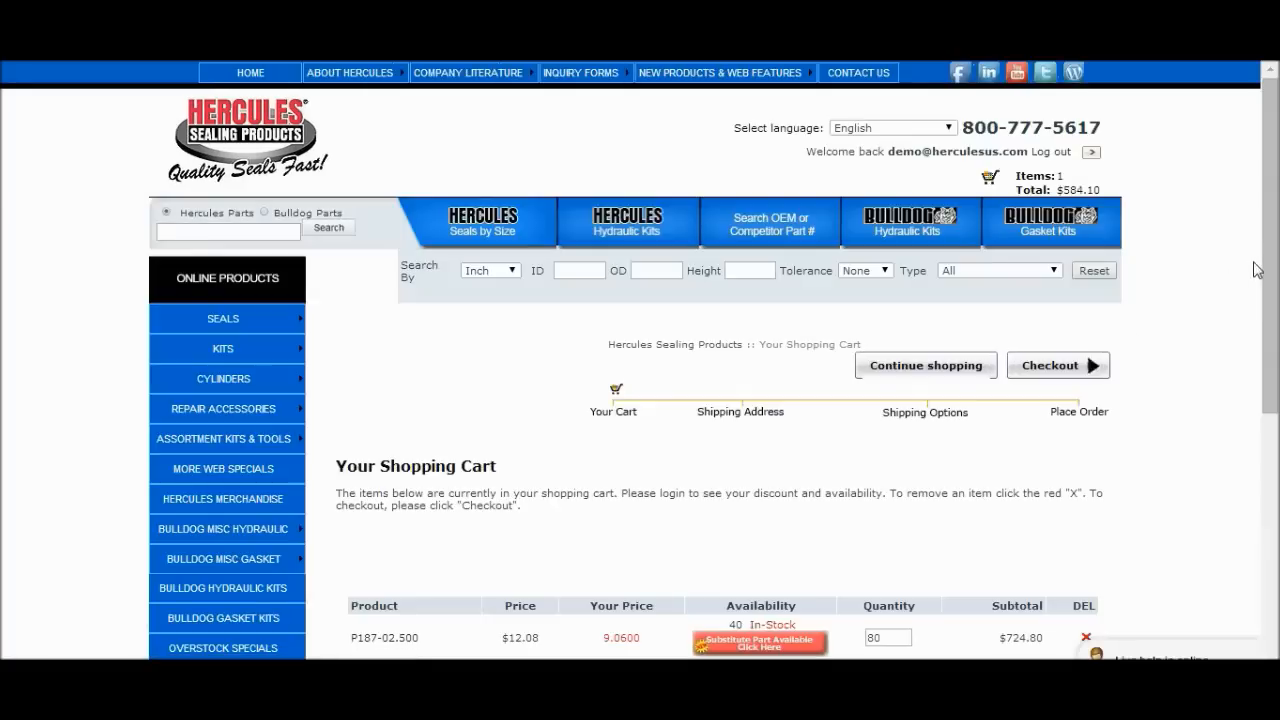
Step: Bring up the Substitute Part Available screen for out-of-stock P187-02.500
scroll("down", 3)
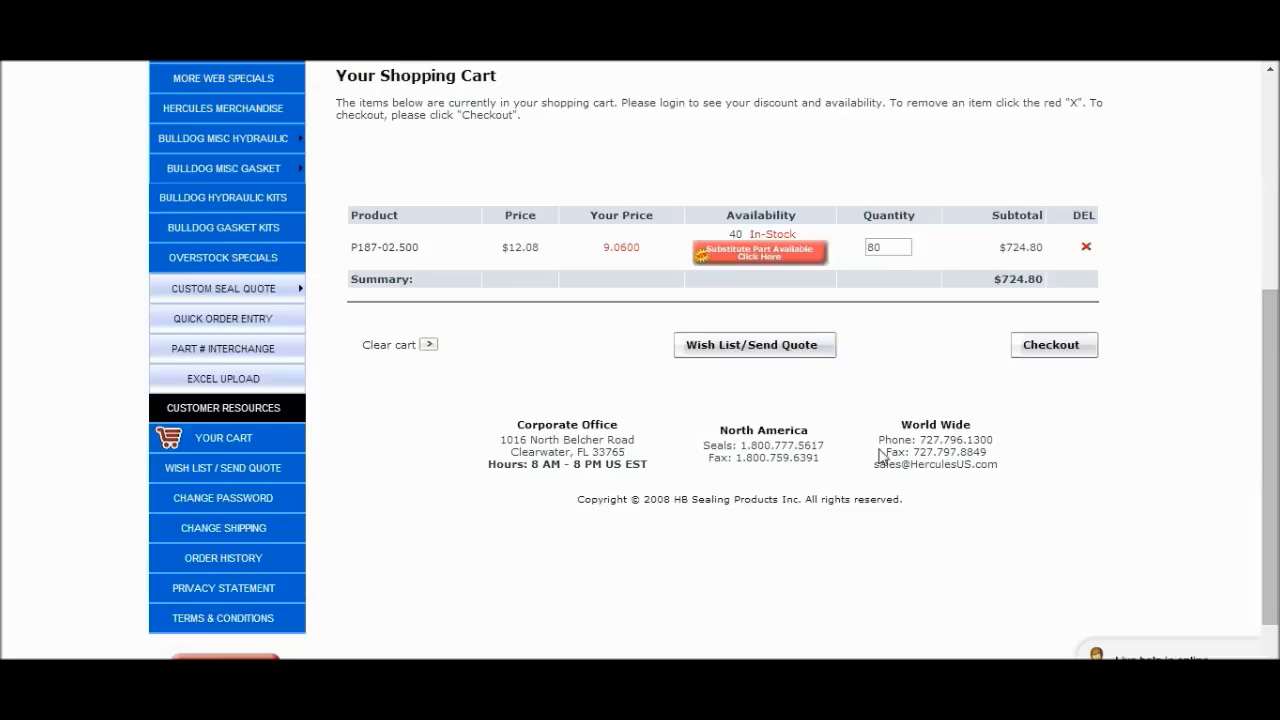
mouse_move(760, 252)
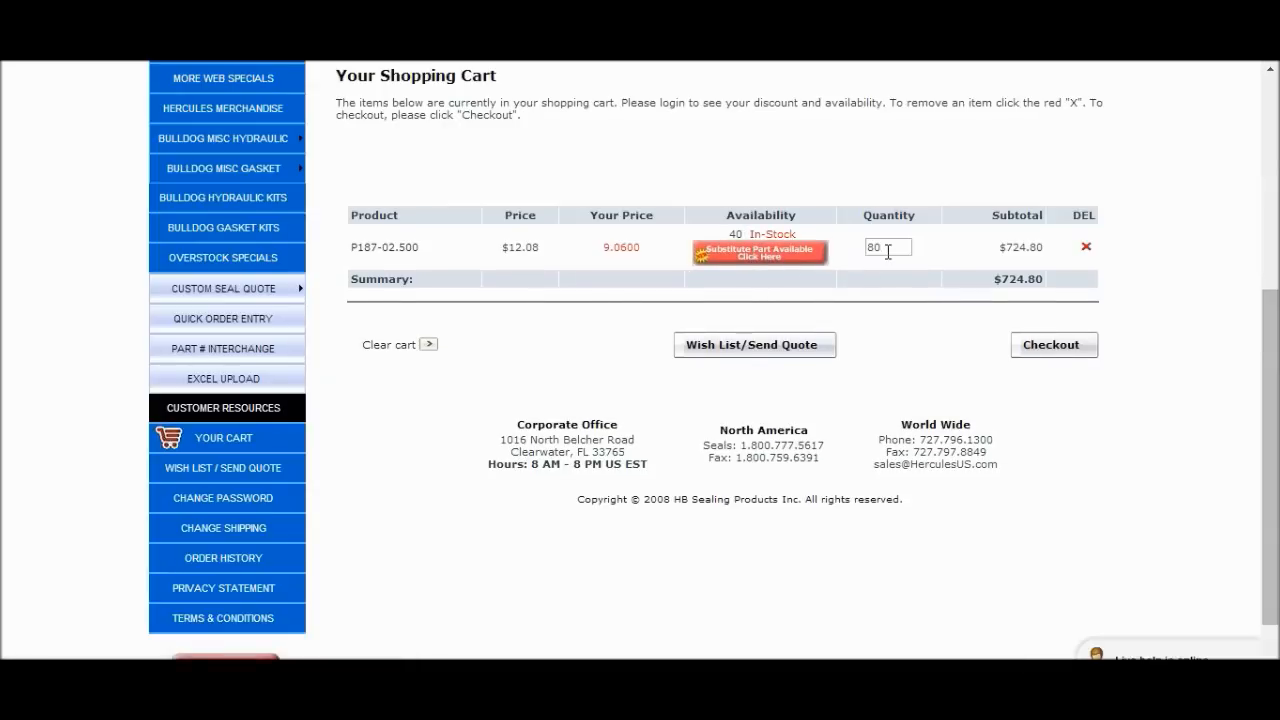
mouse_move(760, 252)
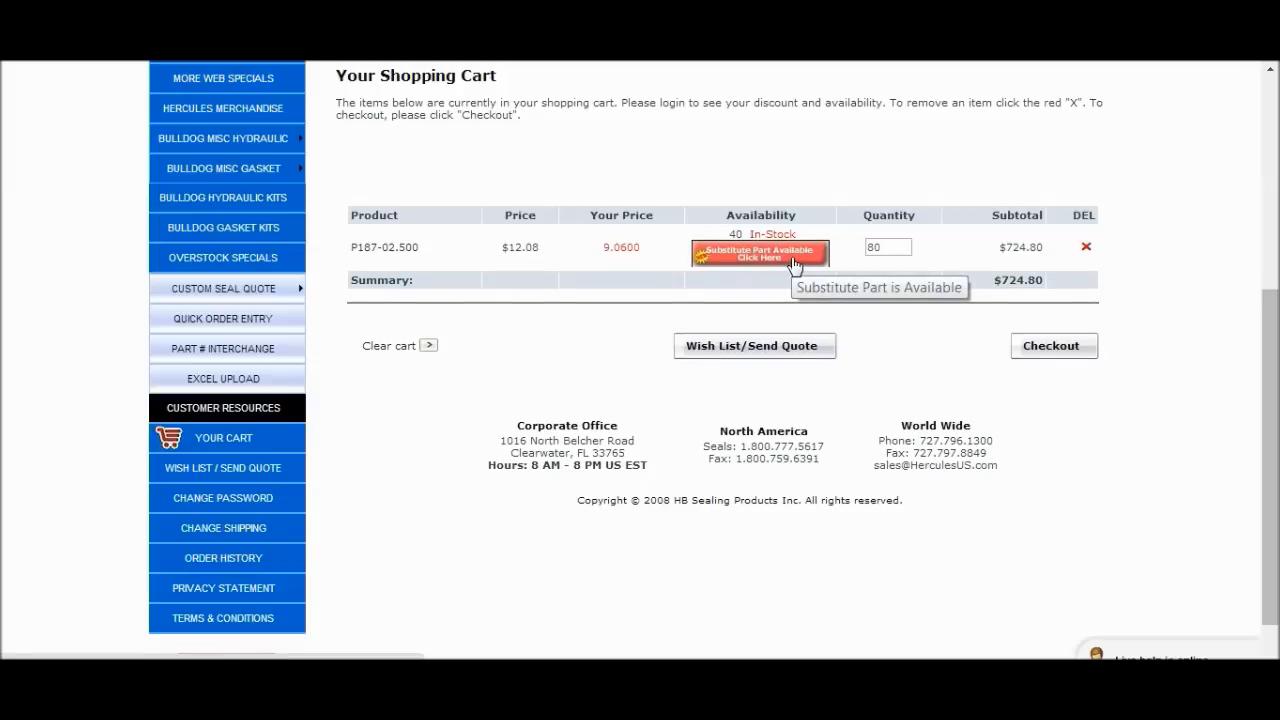
left_click(760, 252)
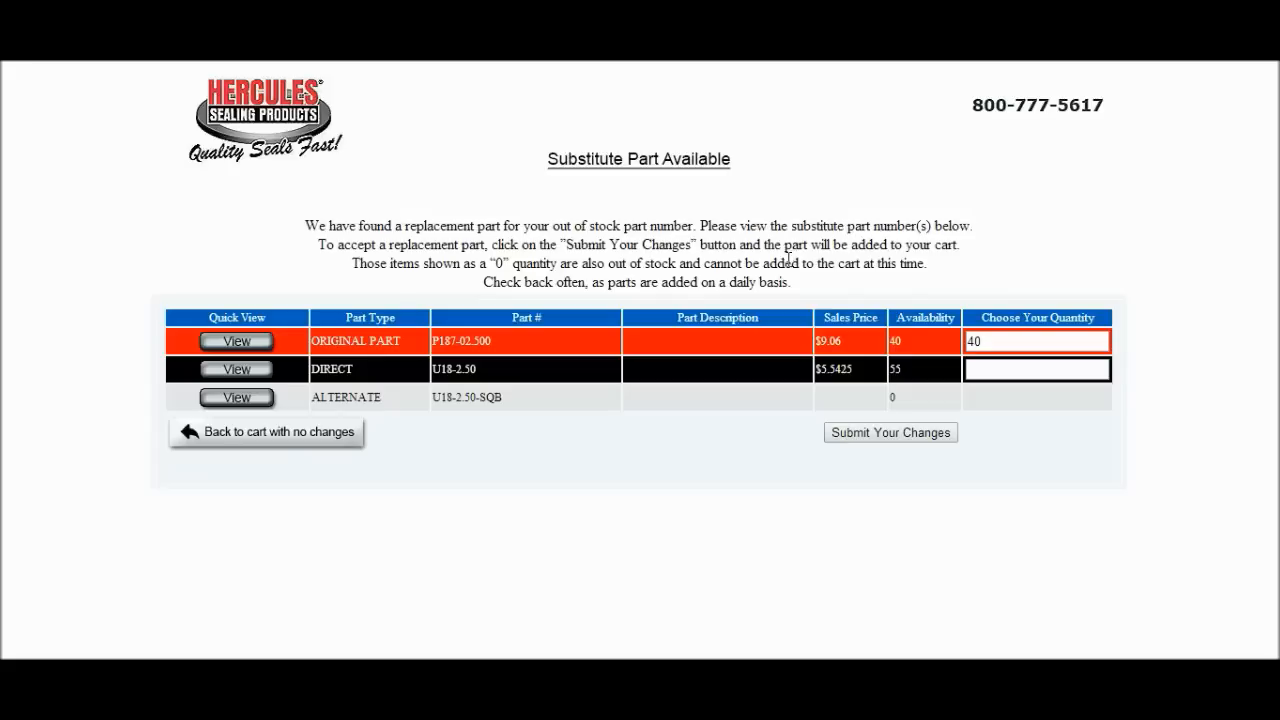
mouse_move(480, 362)
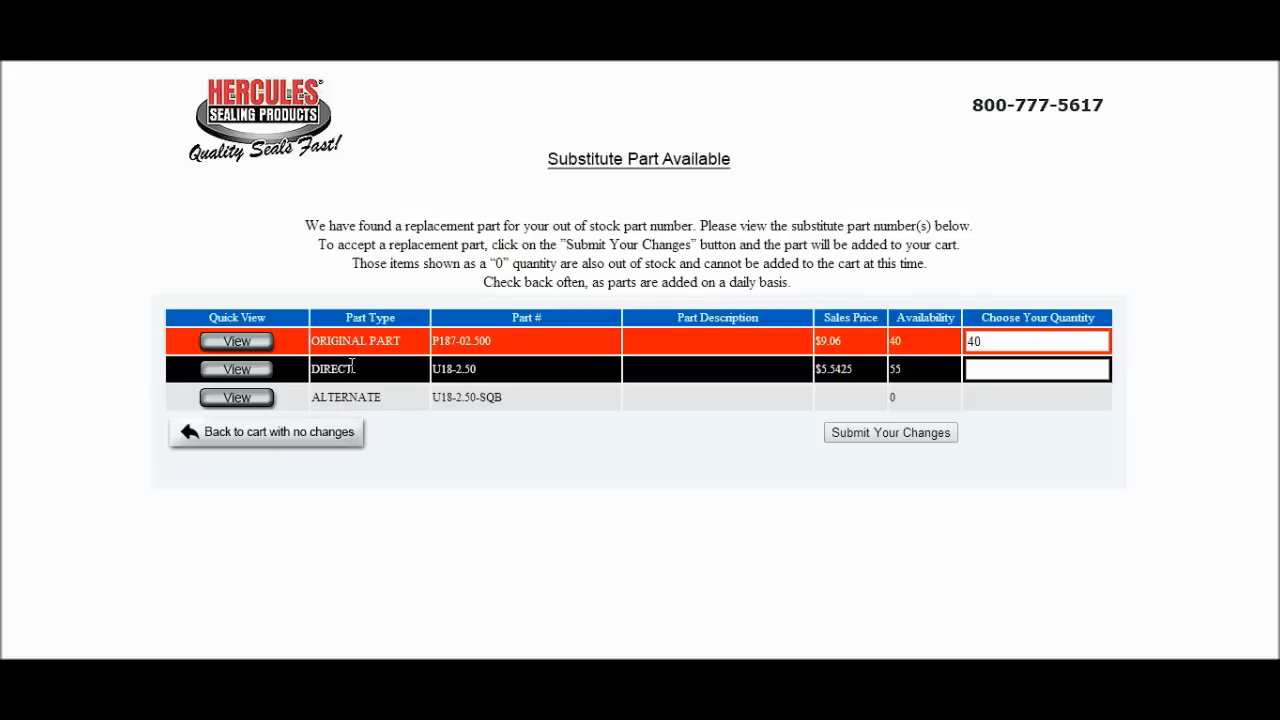
mouse_move(544, 388)
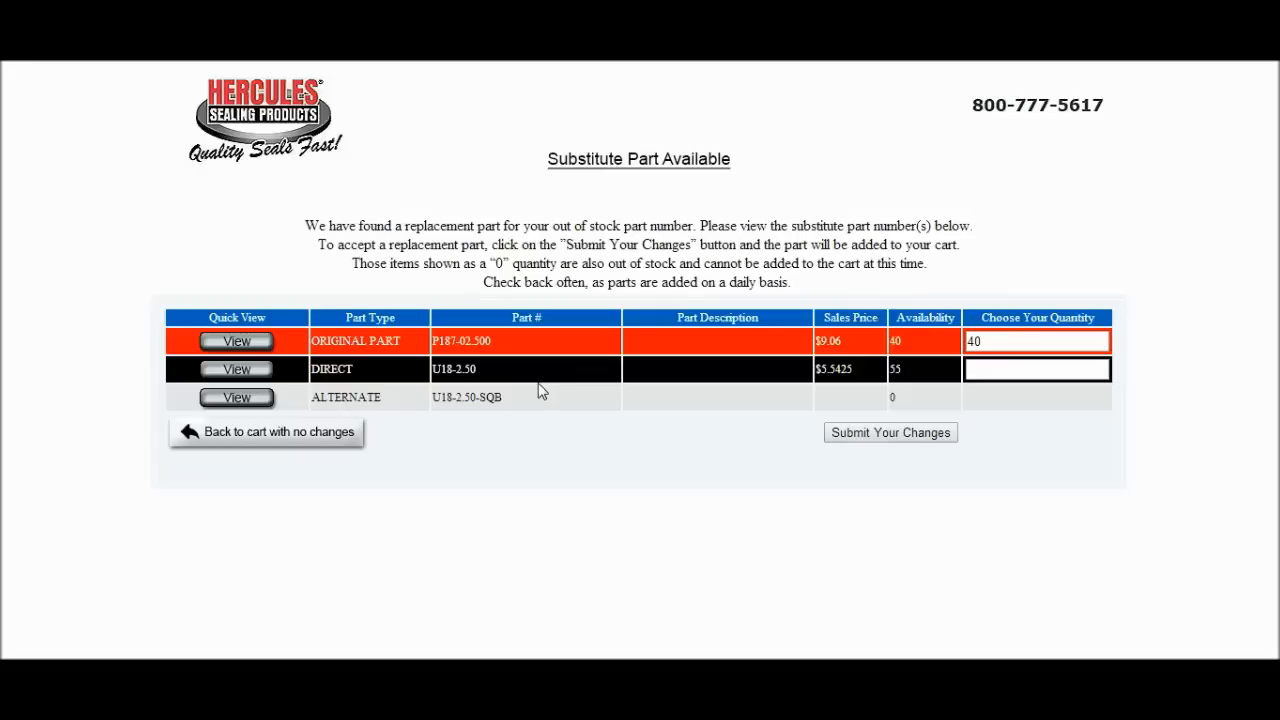
Step: Preview the U18-2.50 quick-view window with its seal cross-section and dimension drawings
left_click(236, 368)
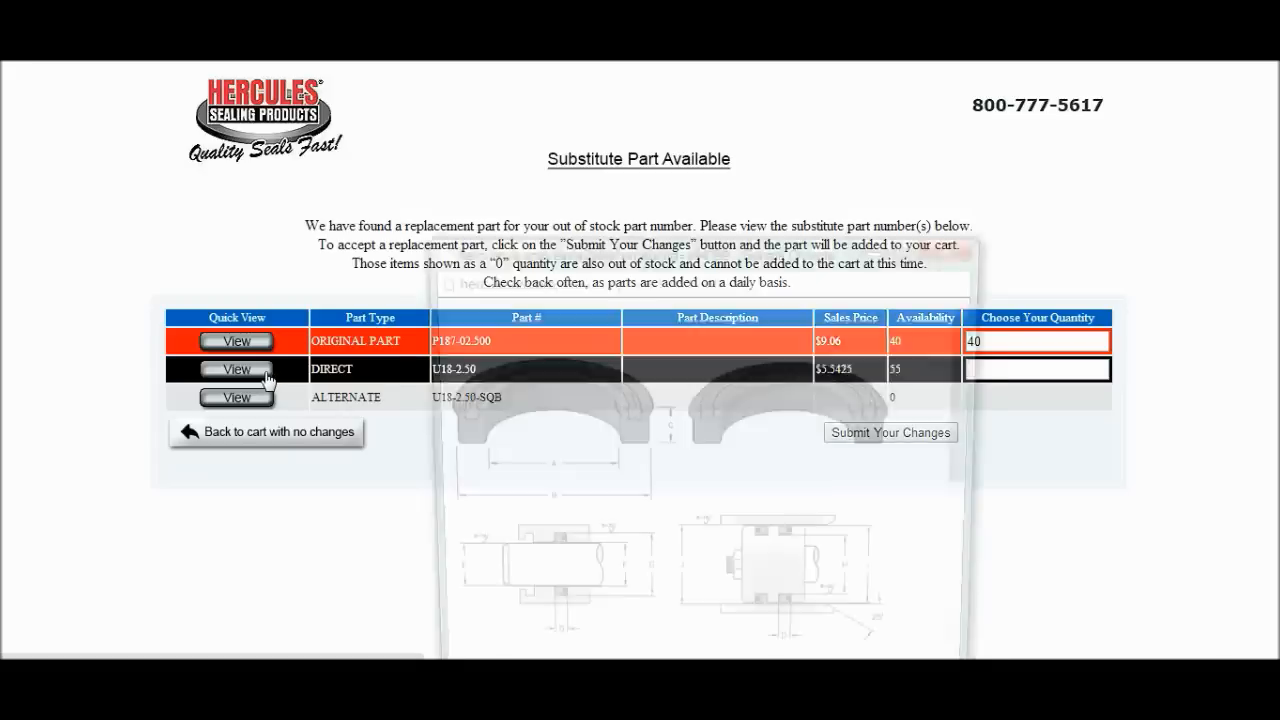
left_click(236, 368)
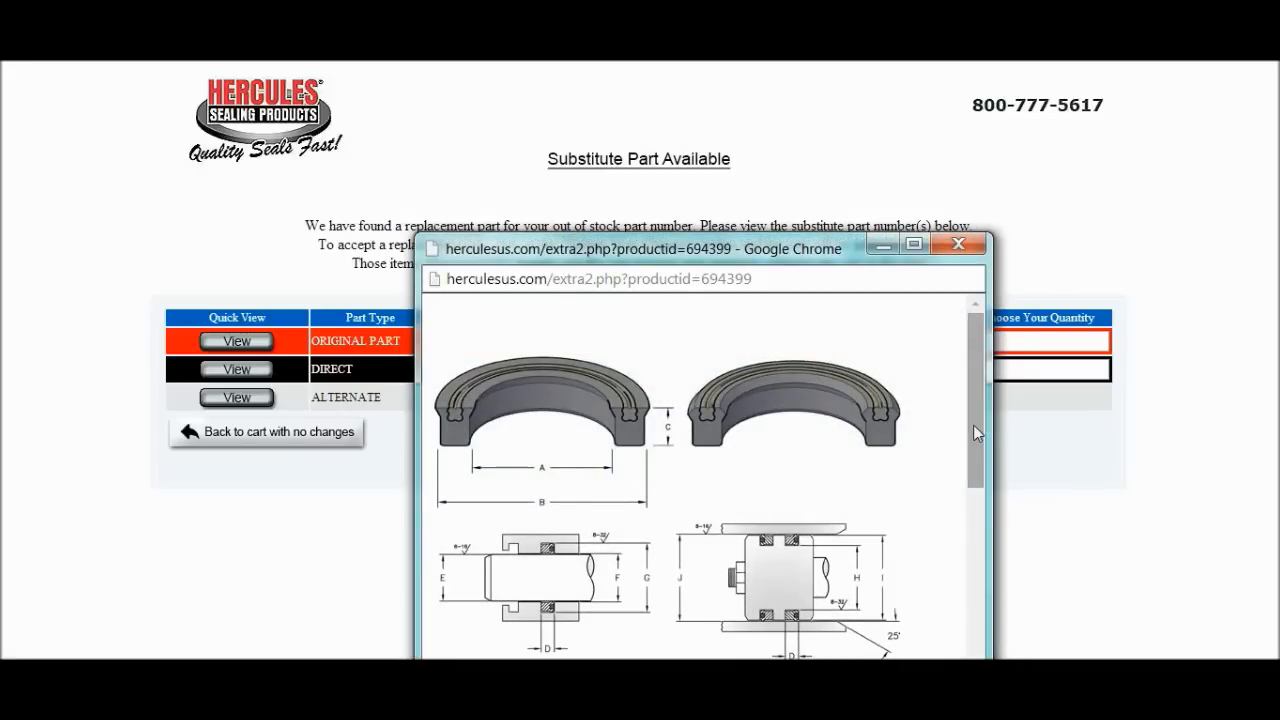
scroll("down", 3)
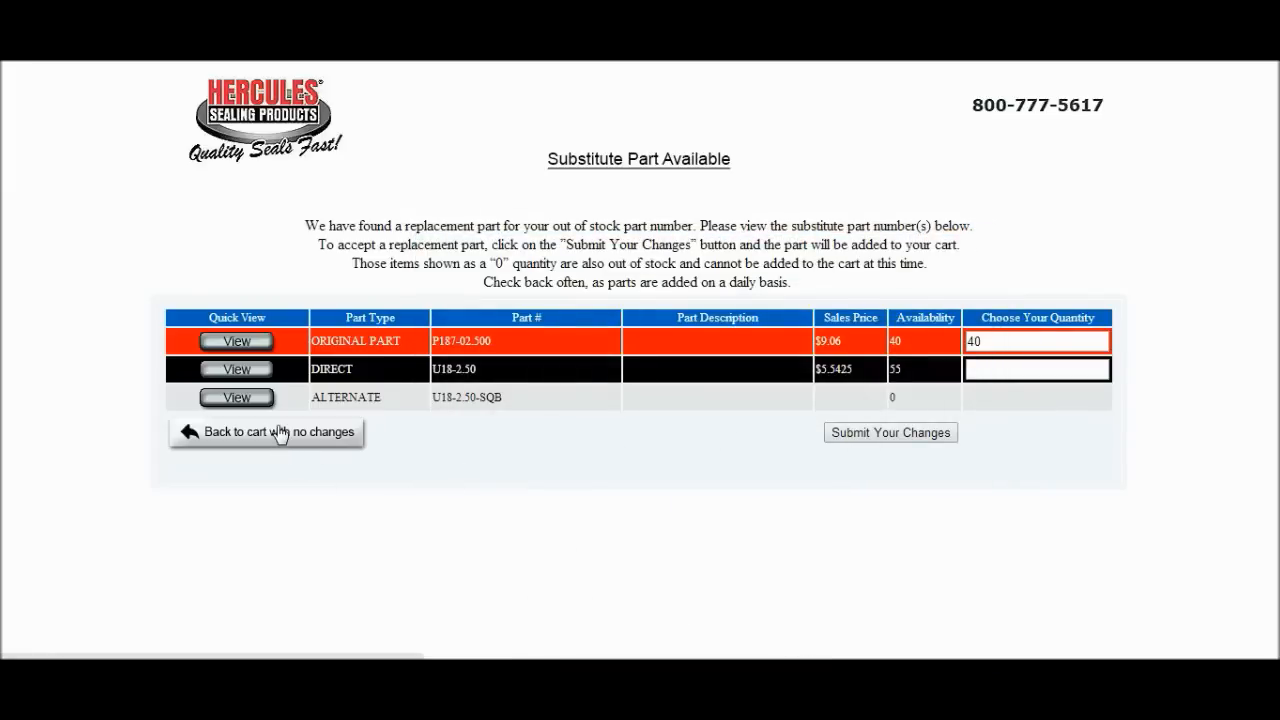
mouse_move(368, 420)
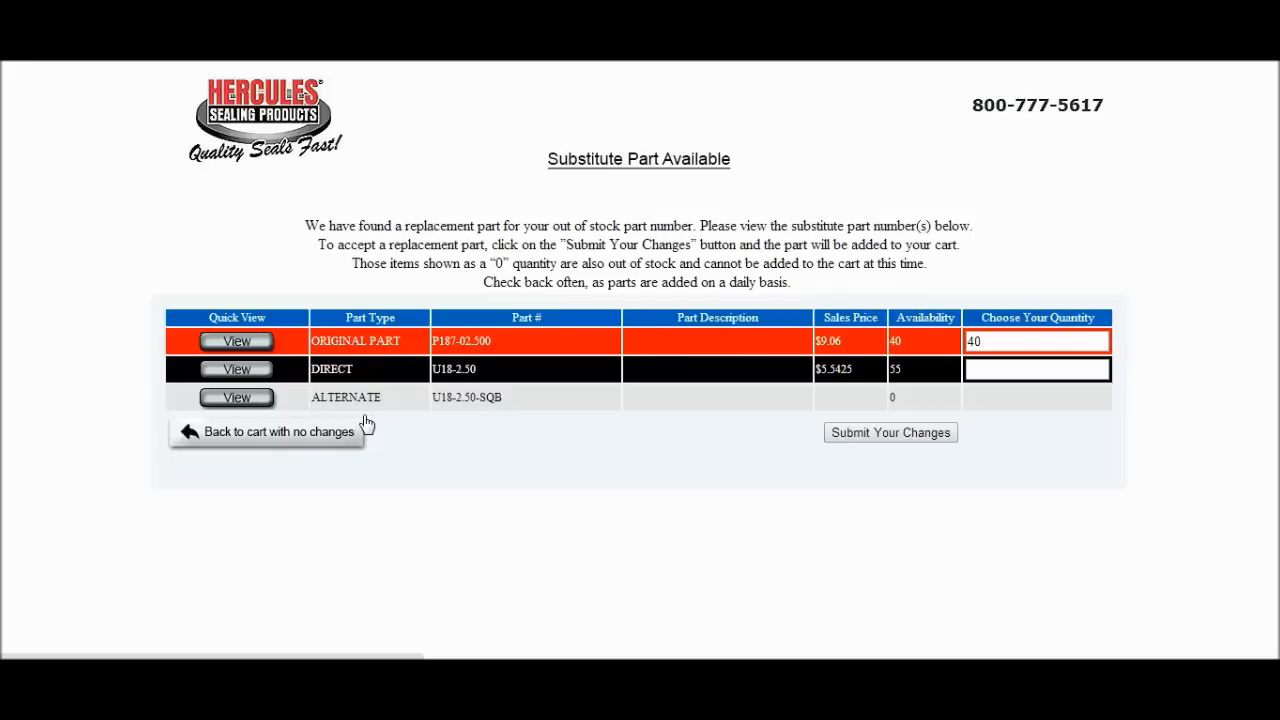
mouse_move(916, 410)
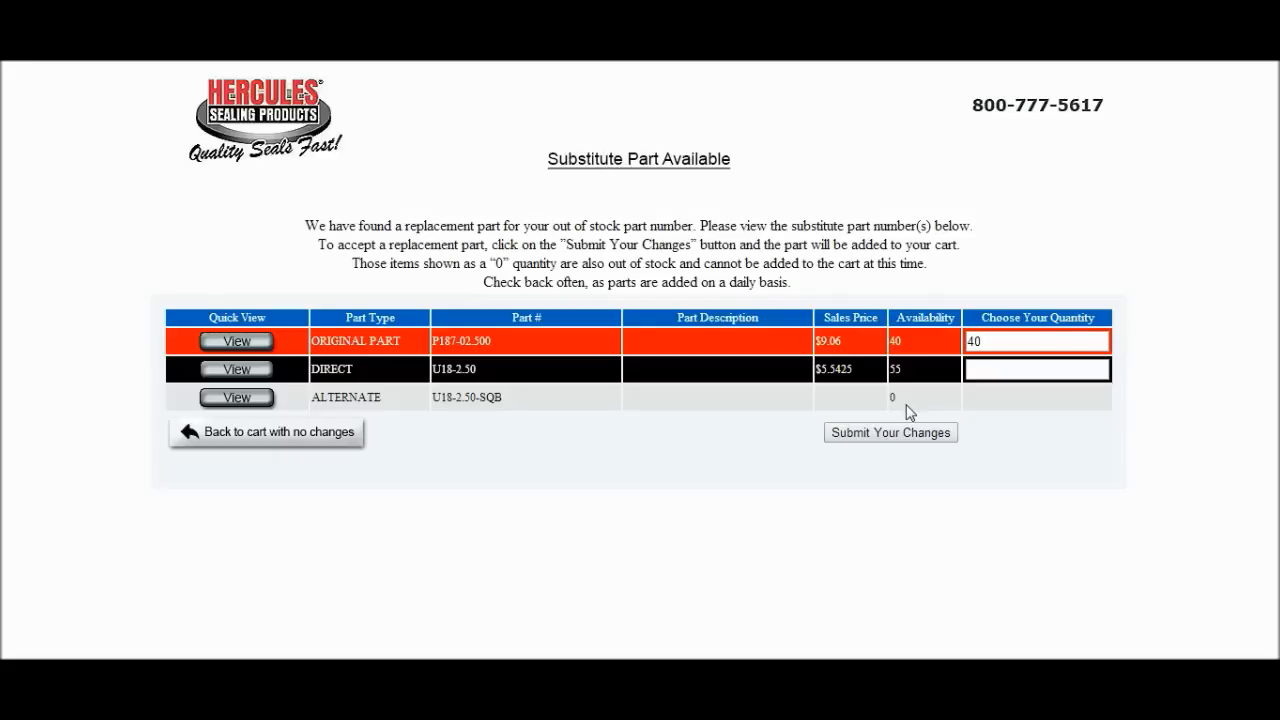
mouse_move(916, 350)
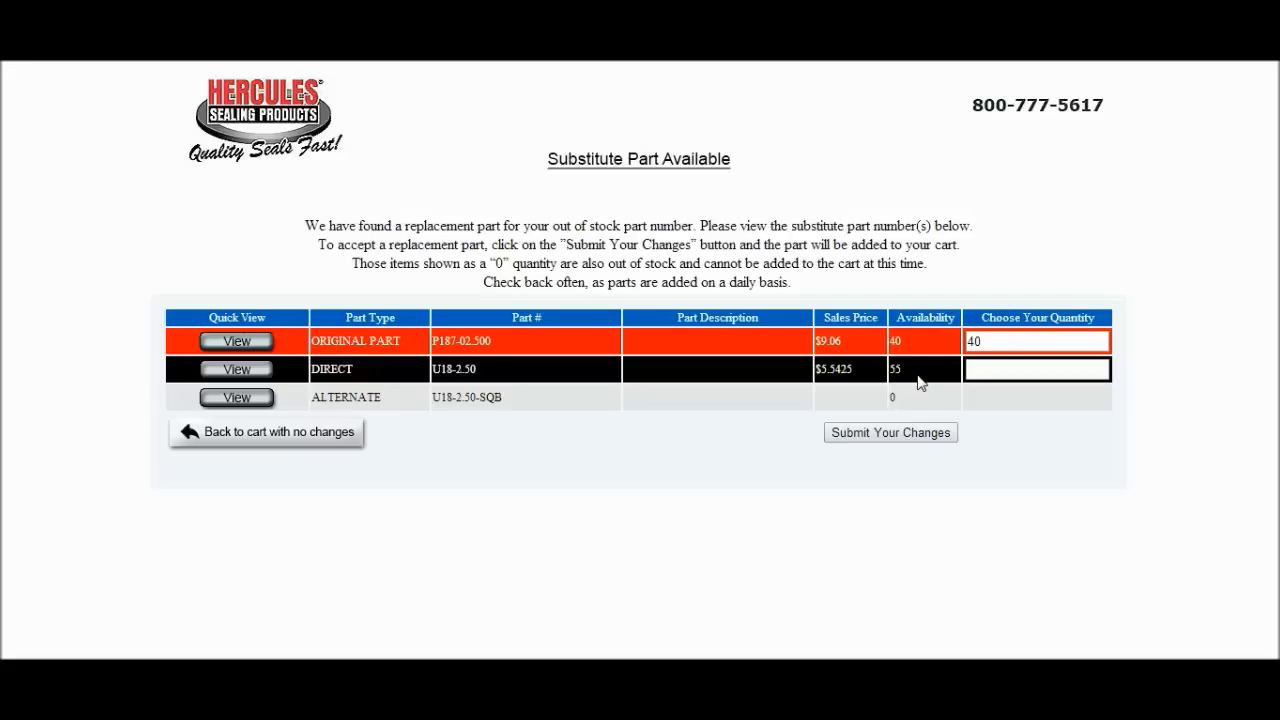
Step: Set the direct substitute U18-2.50 quantity to 40 and submit both parts to the cart
left_click(1036, 368)
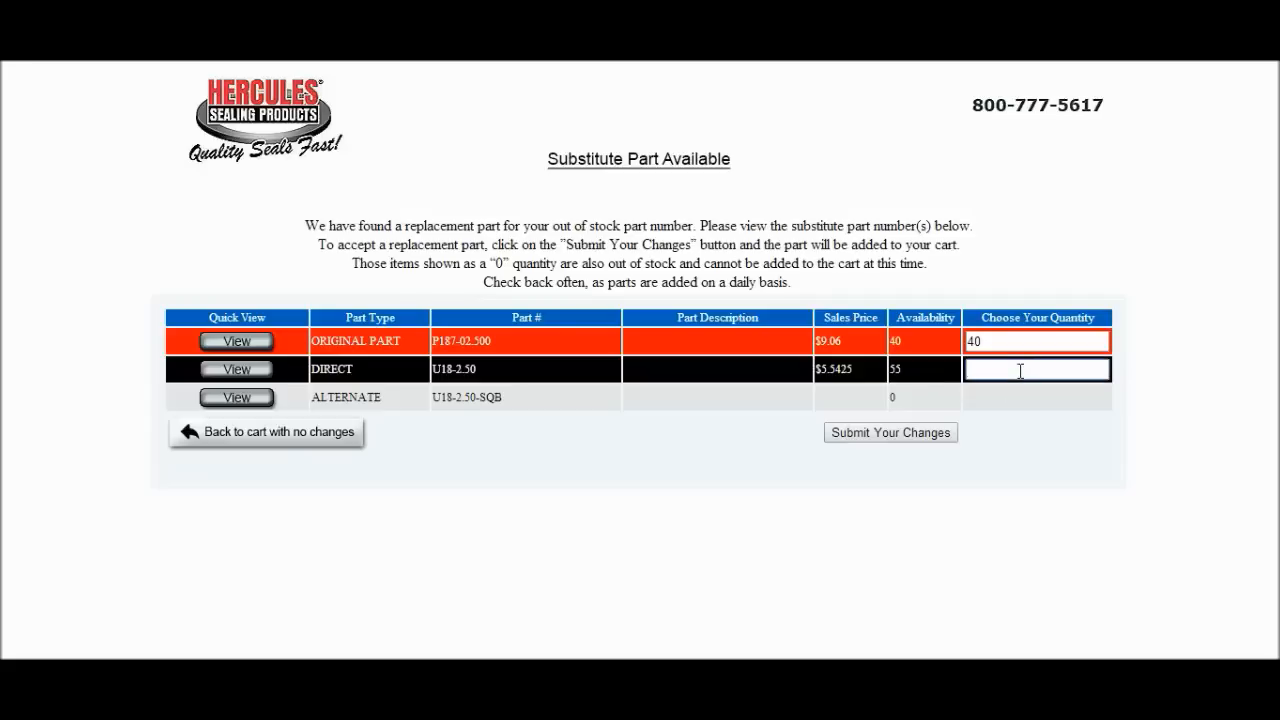
type("40")
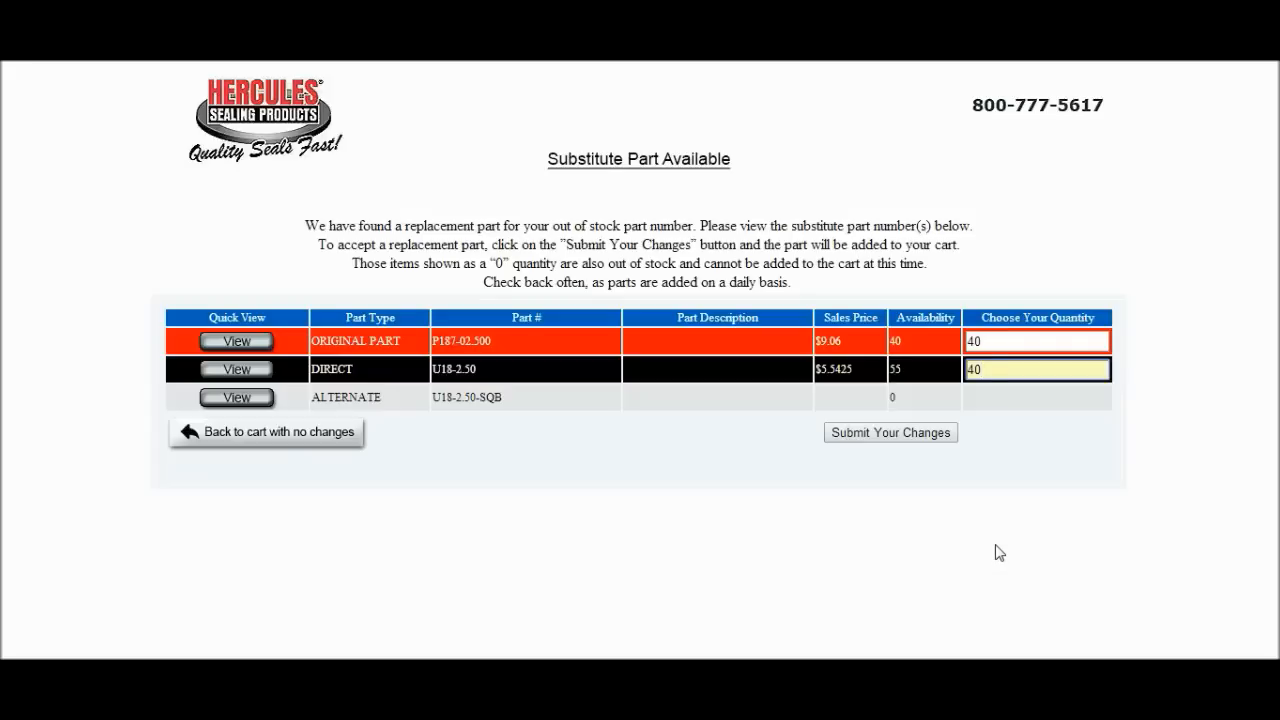
mouse_move(988, 544)
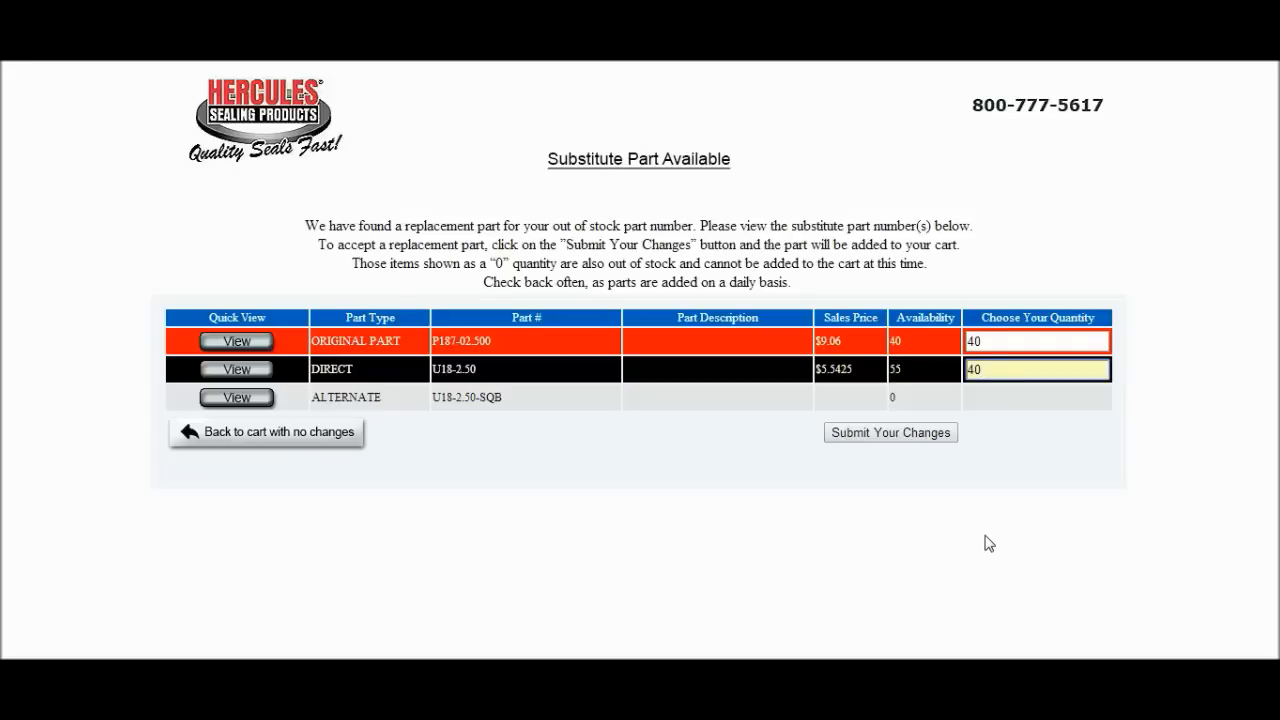
mouse_move(540, 532)
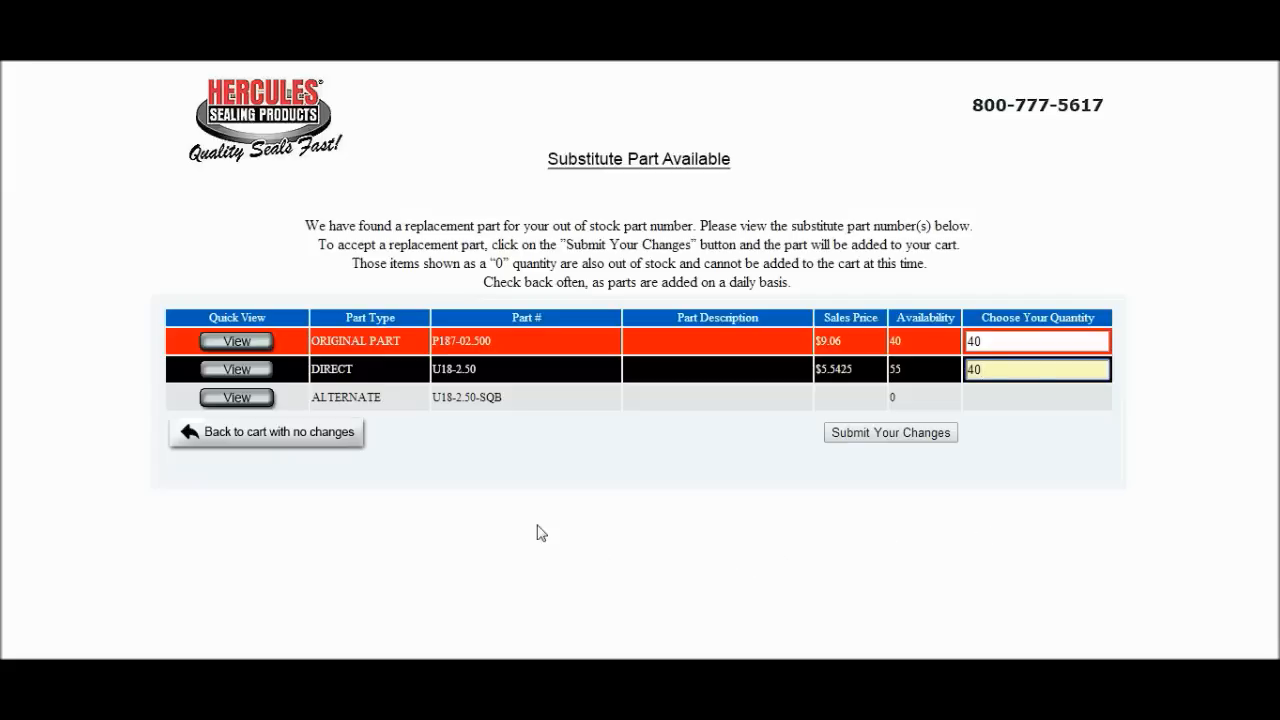
mouse_move(336, 444)
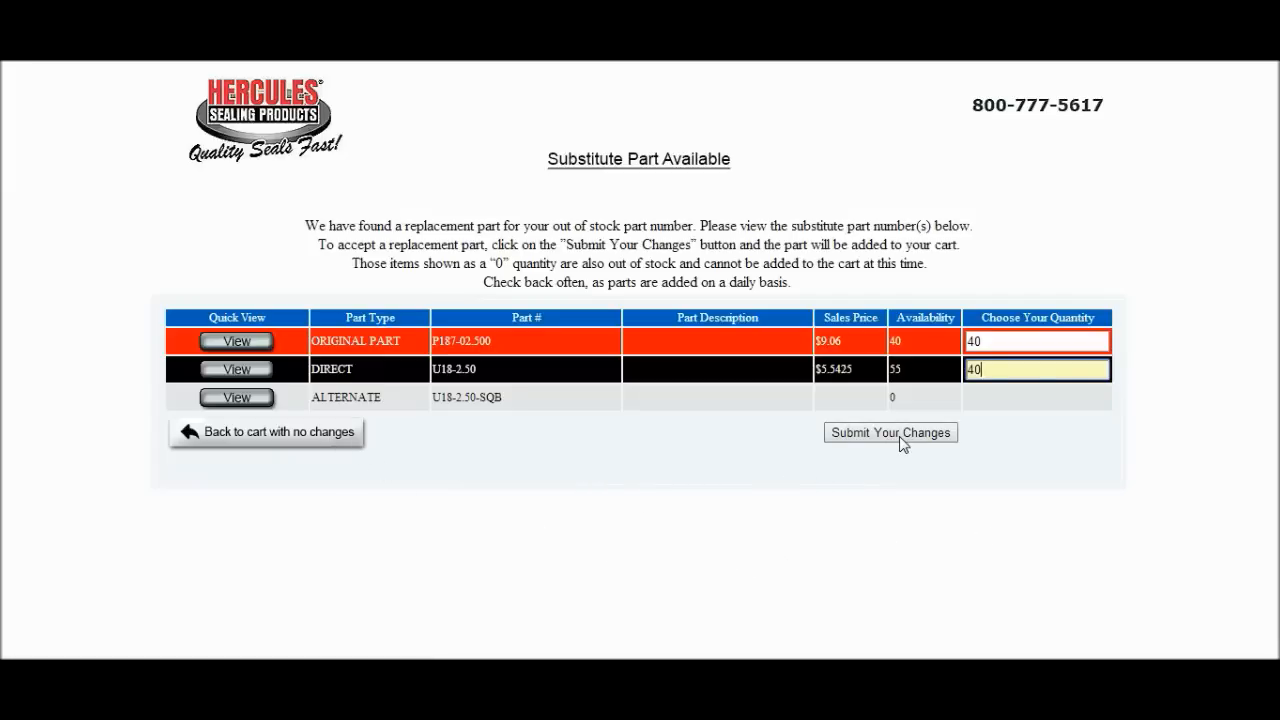
left_click(890, 432)
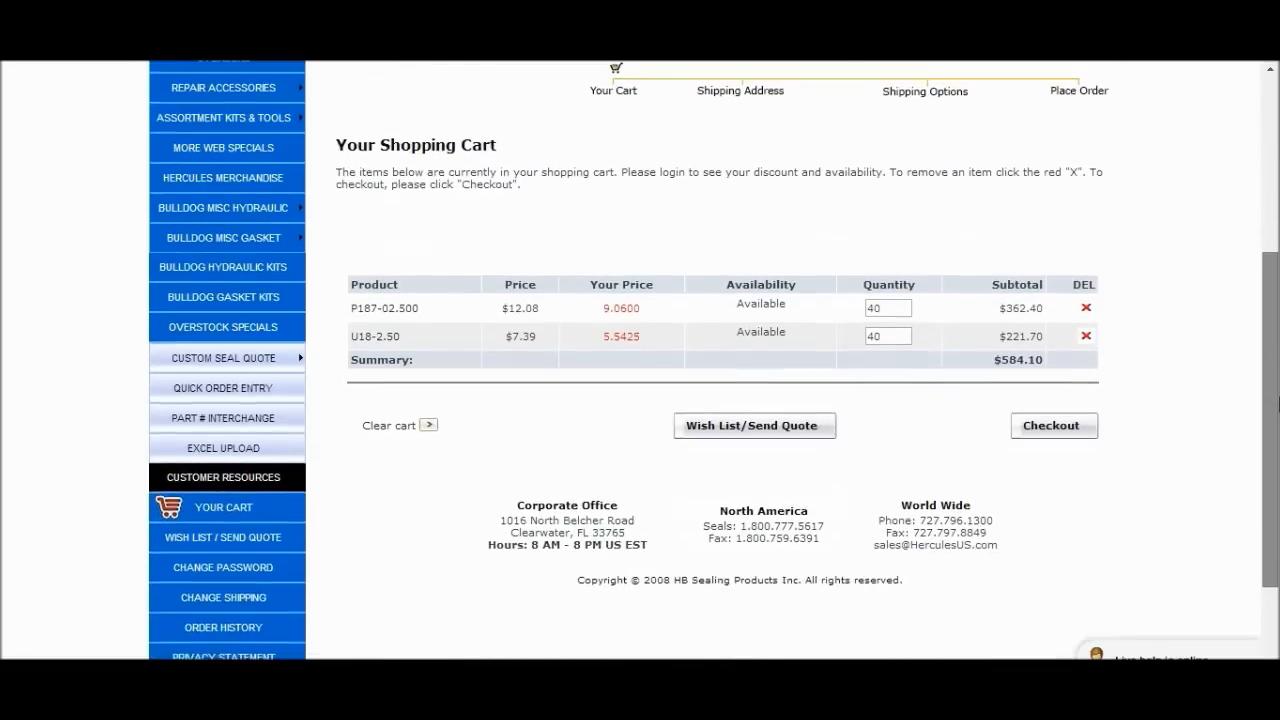
Step: Scroll the cart page to review the P187-02.500 and U18-2.50 lines at 40 each
scroll("up", 3)
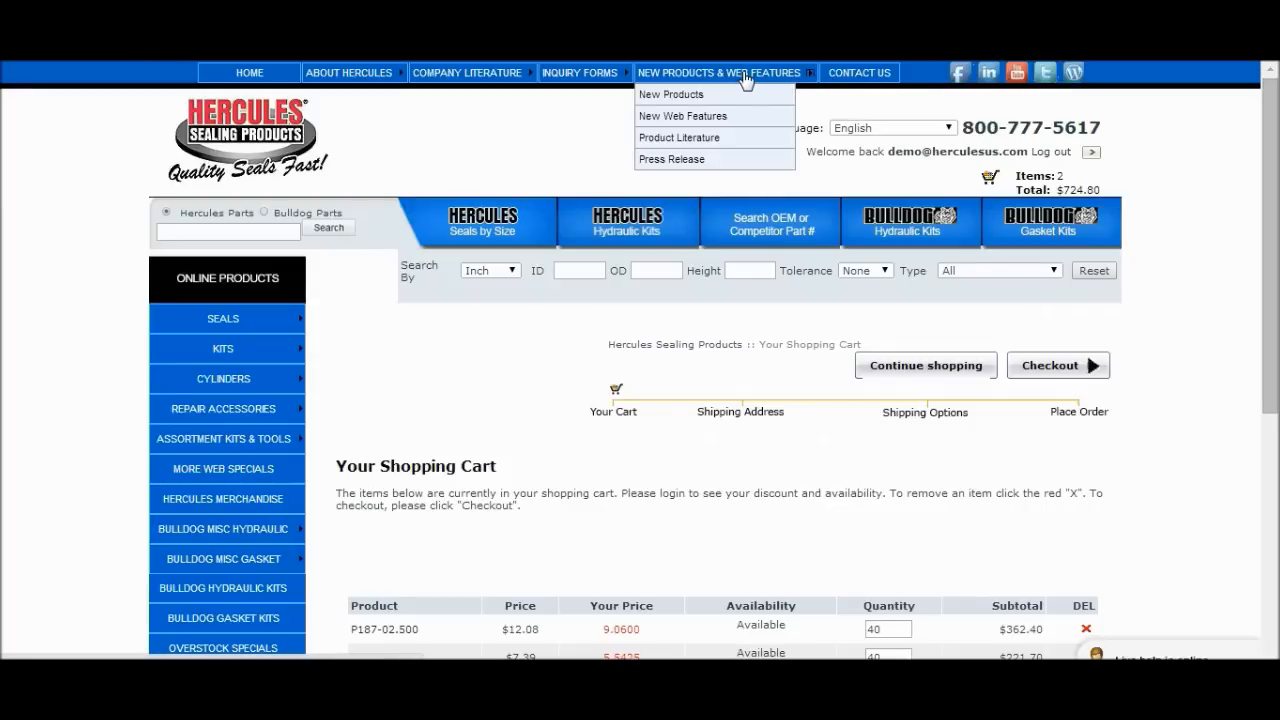
mouse_move(714, 116)
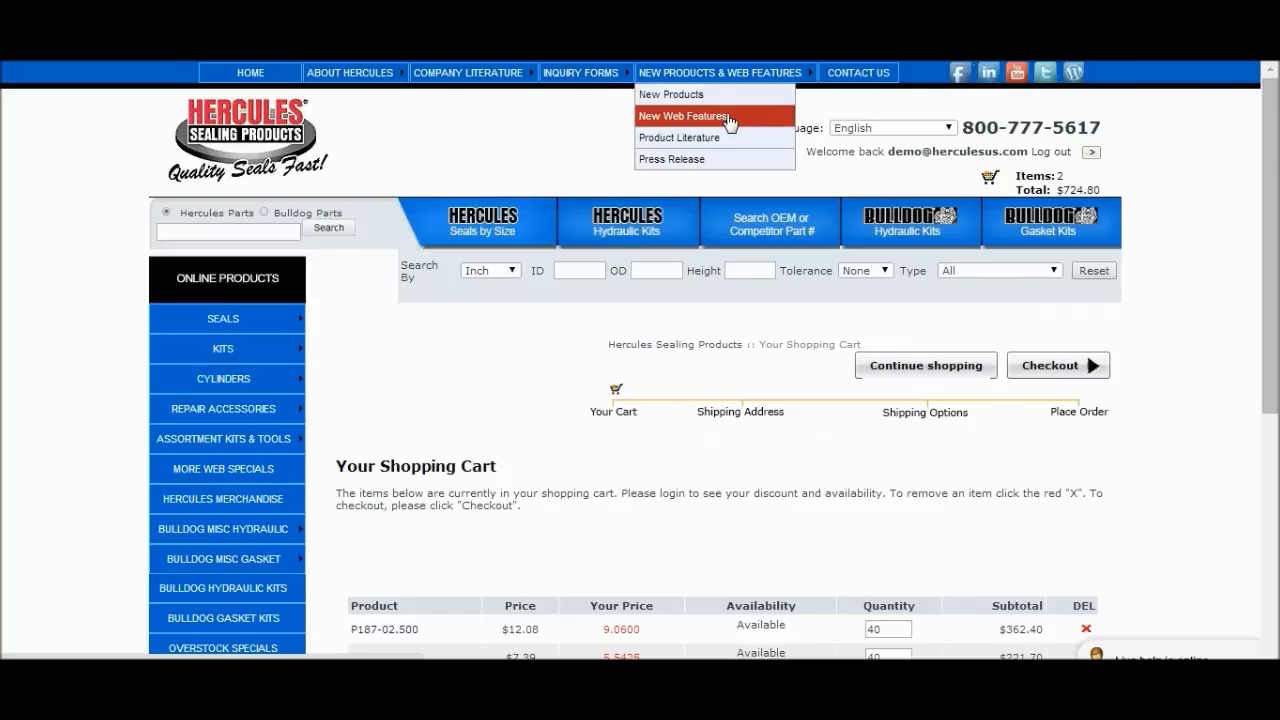
Step: Reach the New Web Features page and bring up the Sort By feature guide
left_click(684, 116)
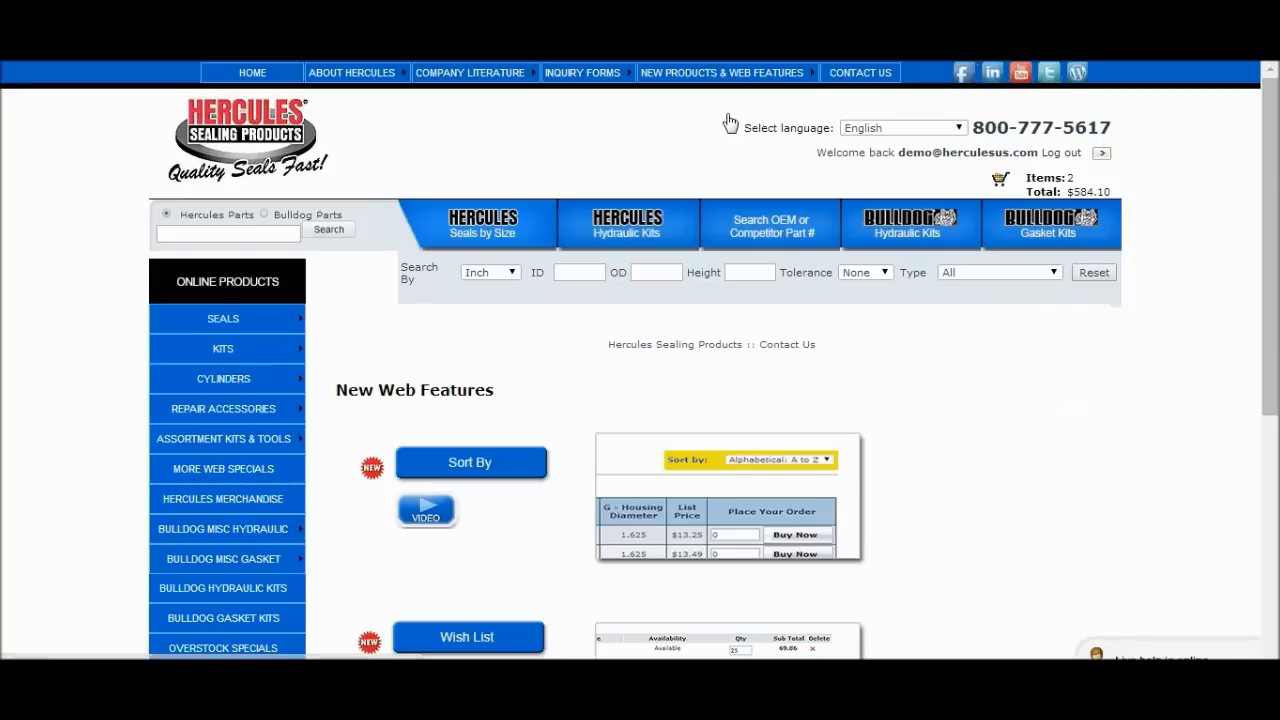
mouse_move(728, 120)
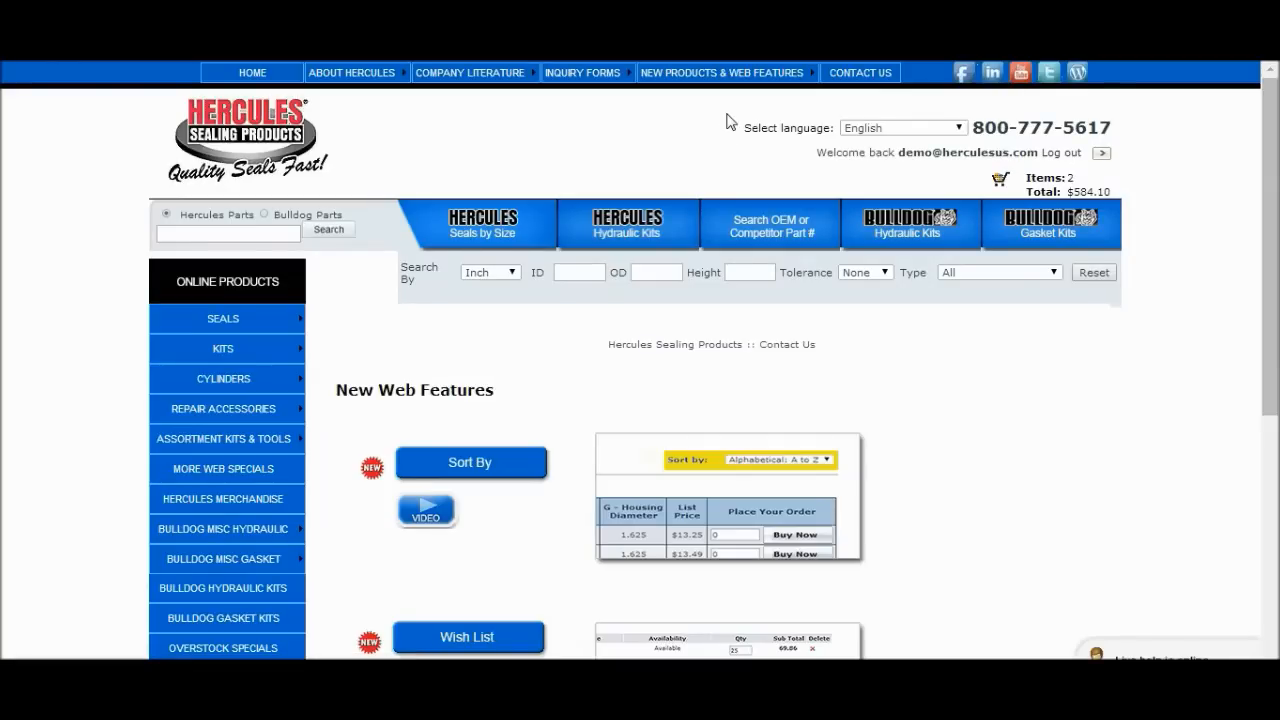
mouse_move(518, 472)
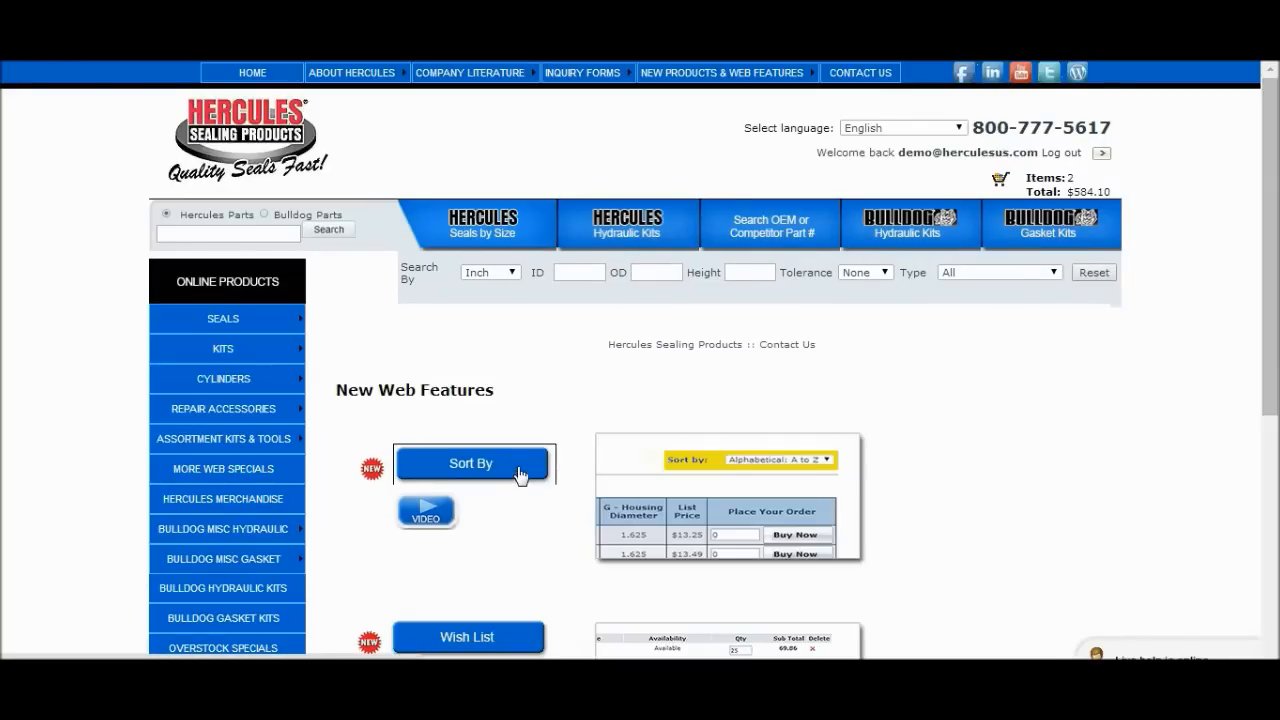
left_click(470, 464)
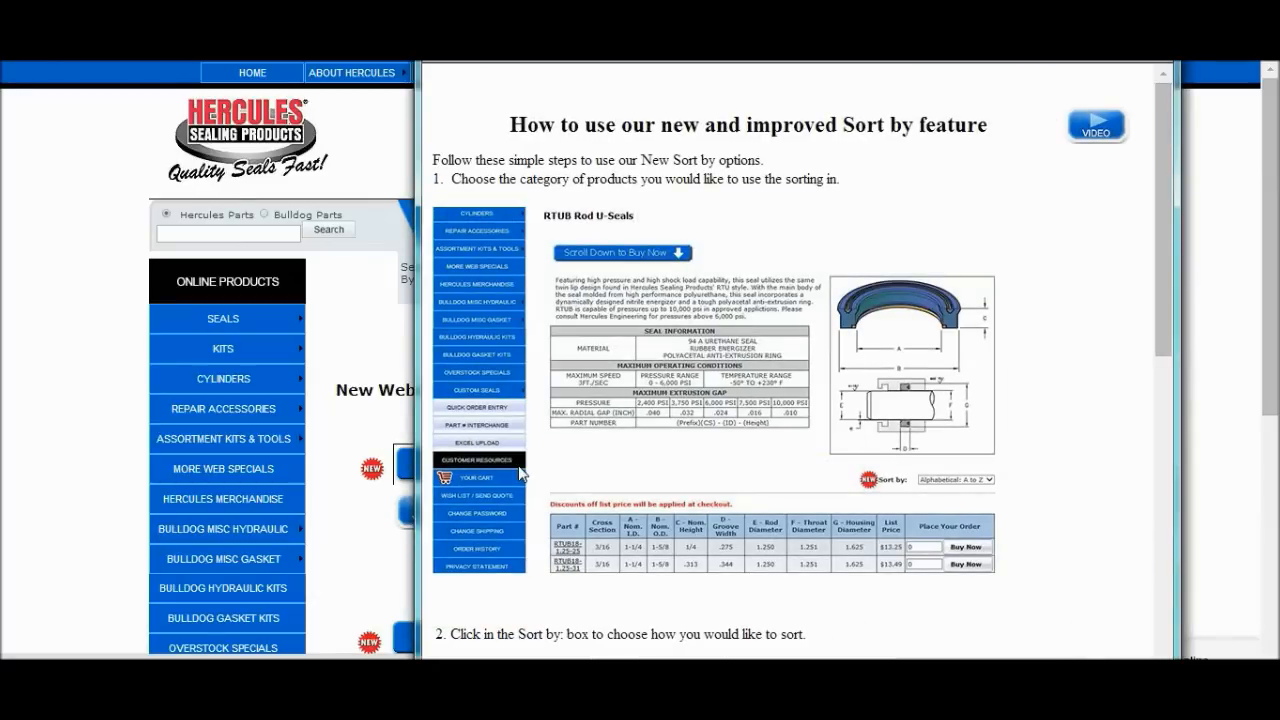